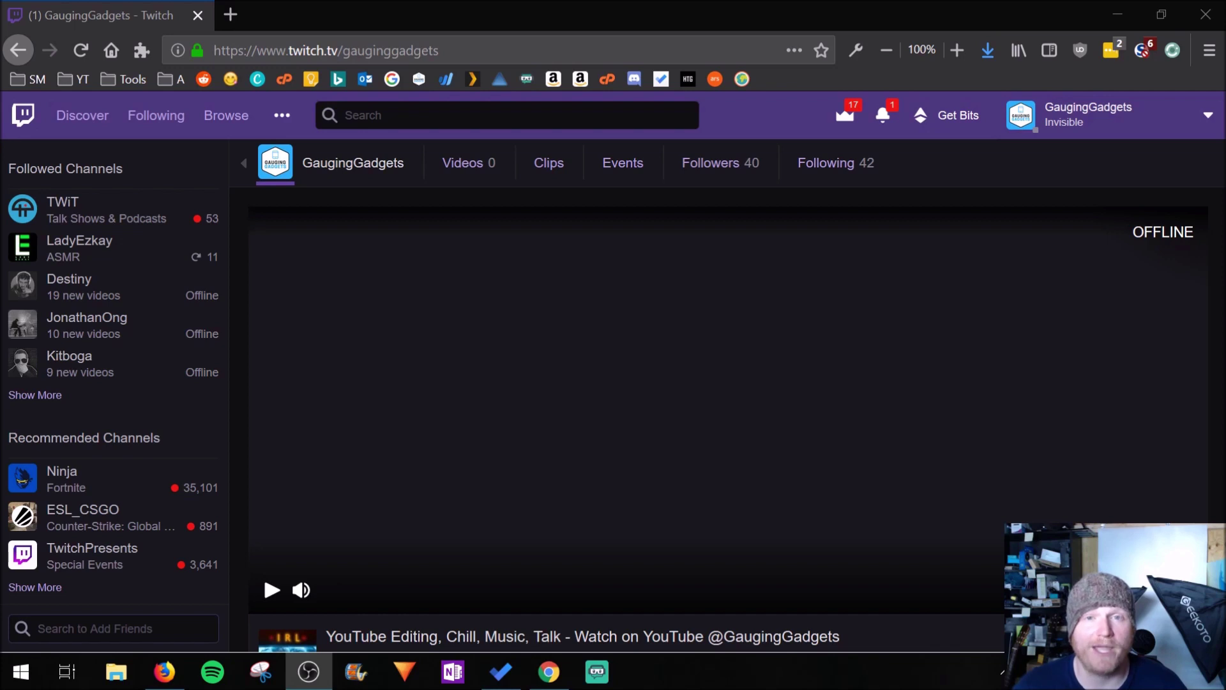
mouse_move(655, 319)
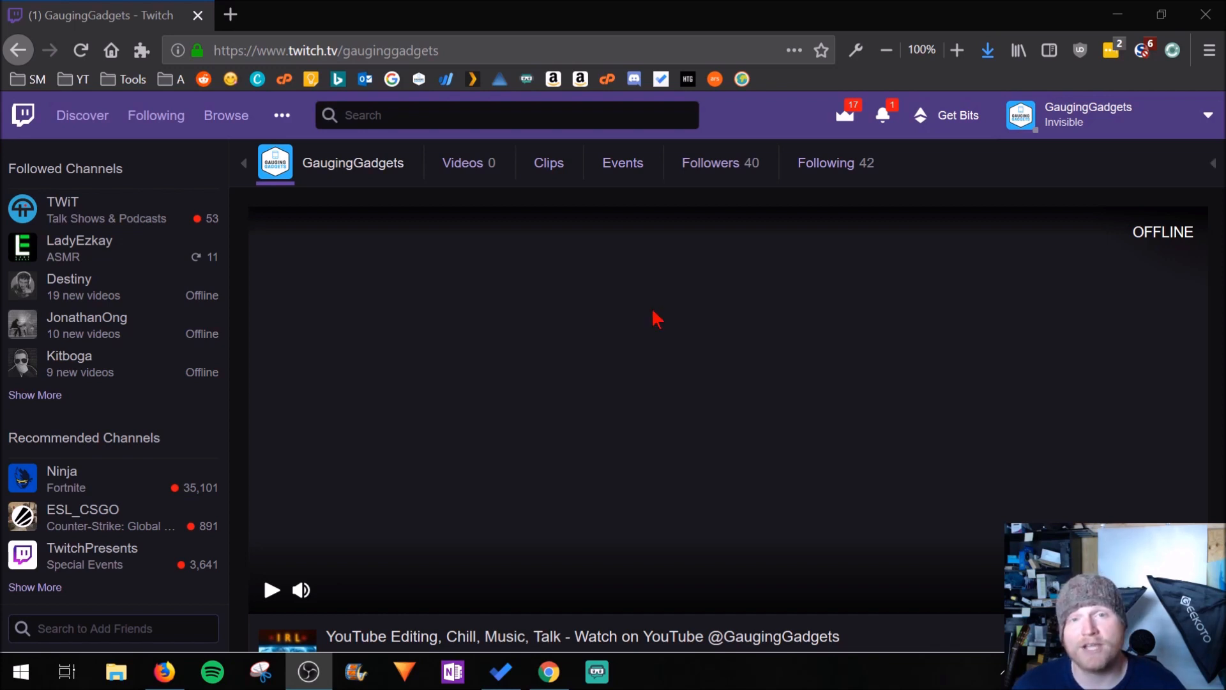
mouse_move(941, 349)
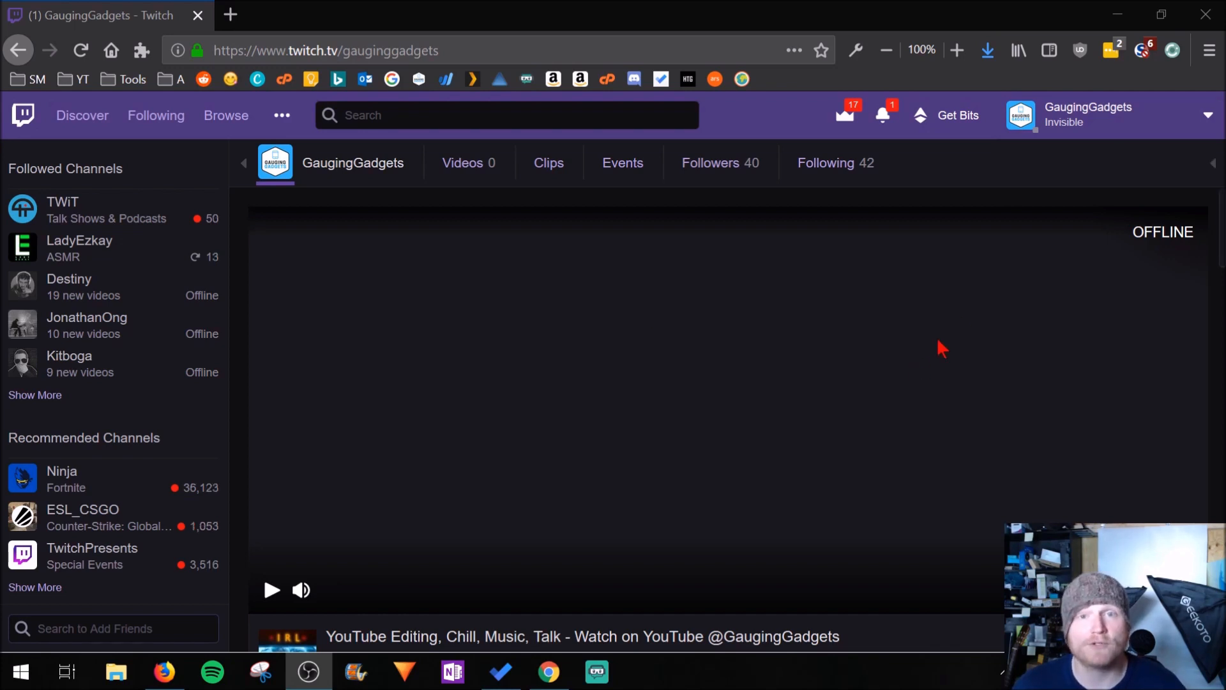
mouse_move(987, 402)
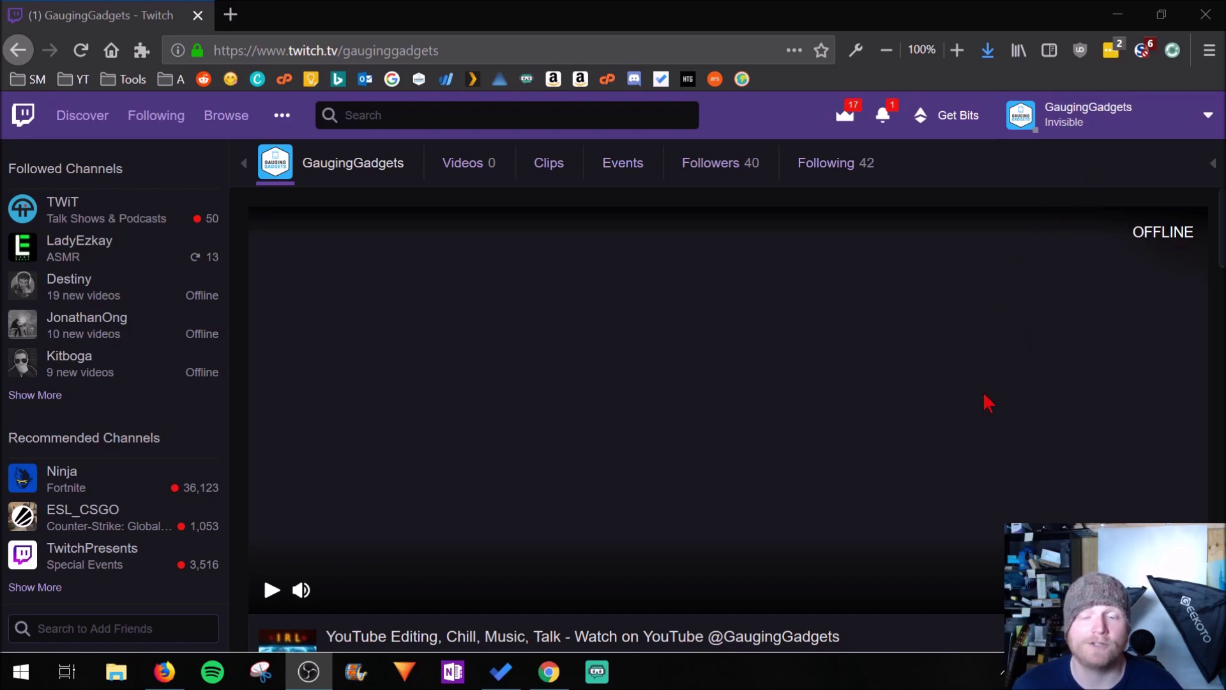
Switch the channel panels into edit mode, exposing the Donate Now panel fields and an empty slot.
scroll("down", 3)
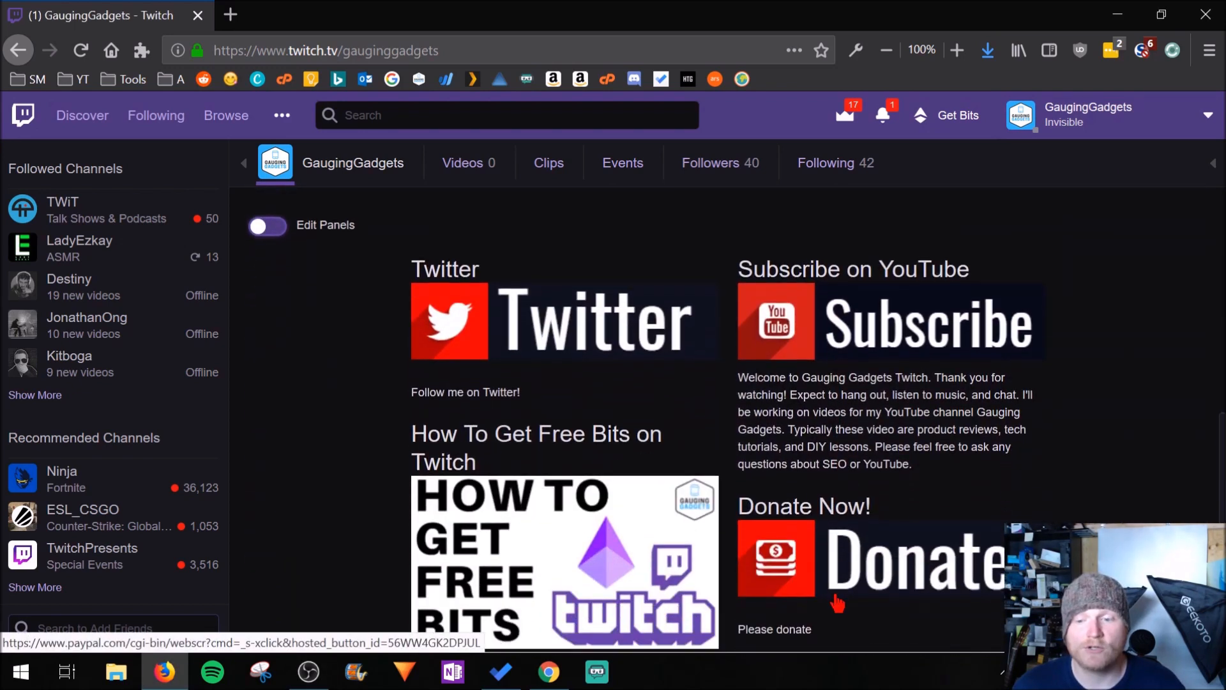
mouse_move(822, 394)
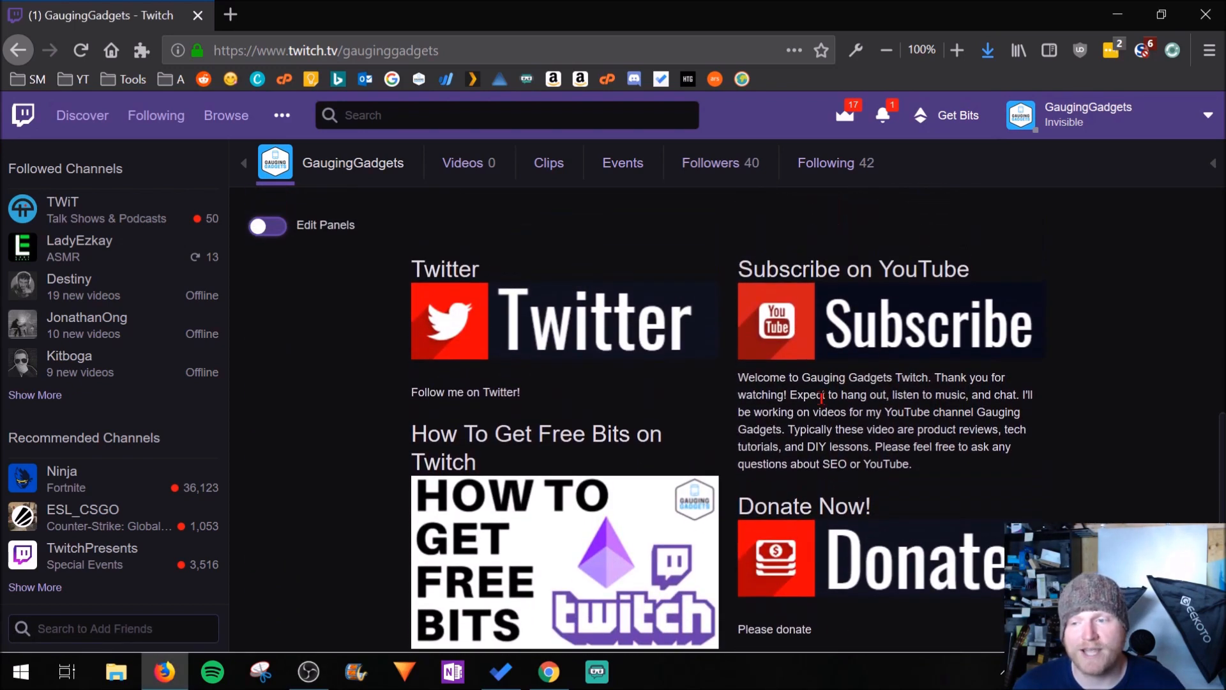
mouse_move(793, 315)
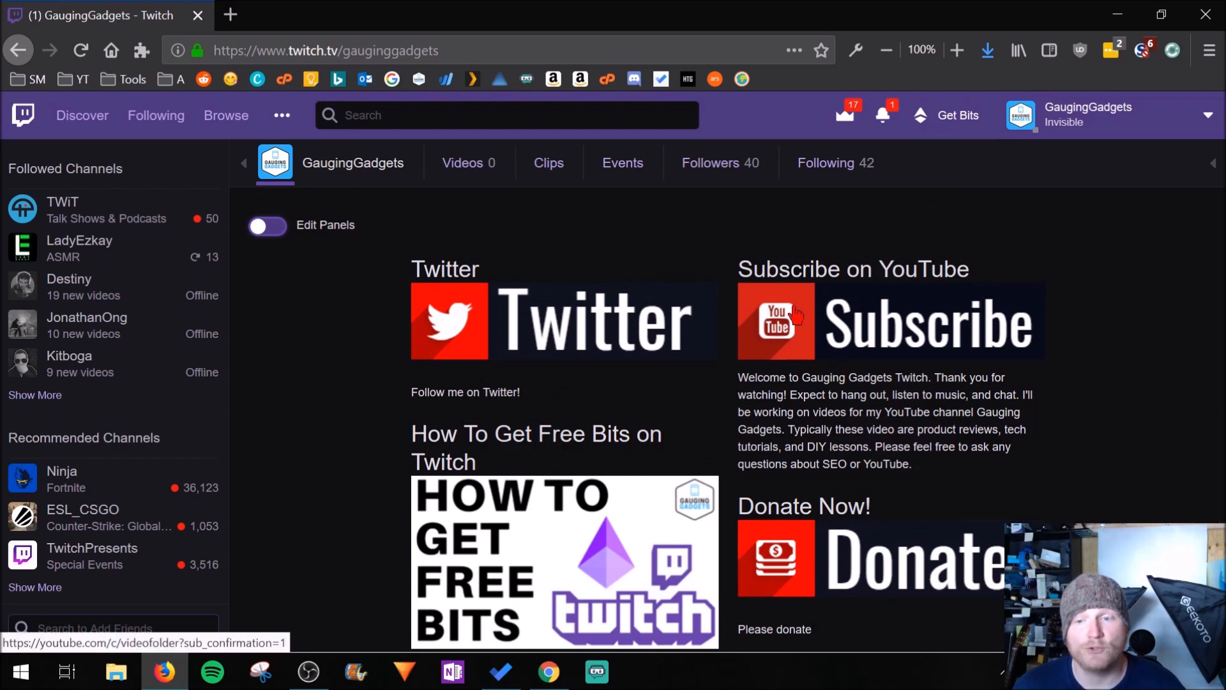
mouse_move(854, 569)
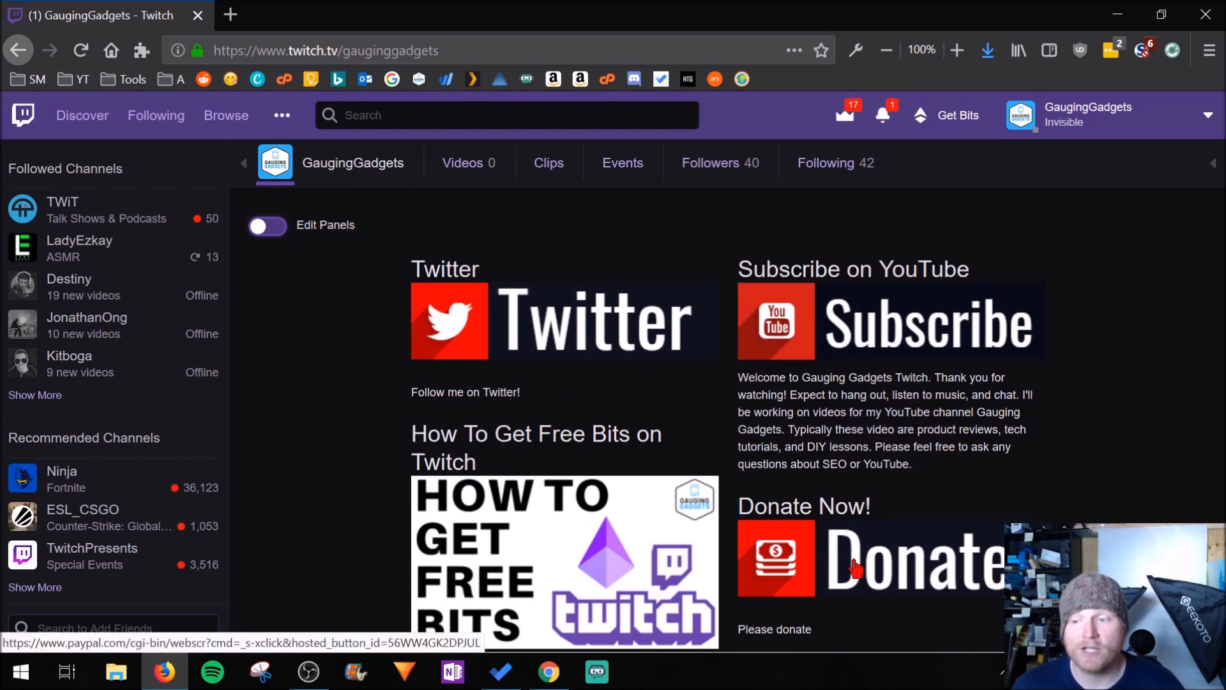
mouse_move(870, 445)
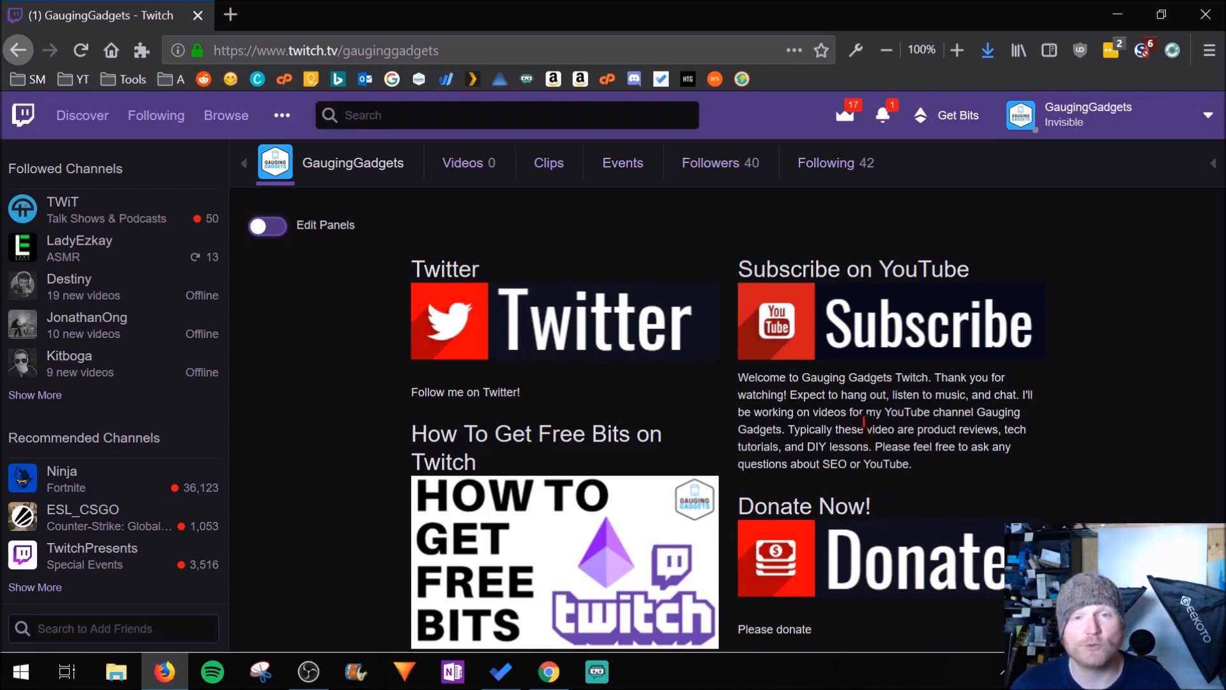
mouse_move(584, 332)
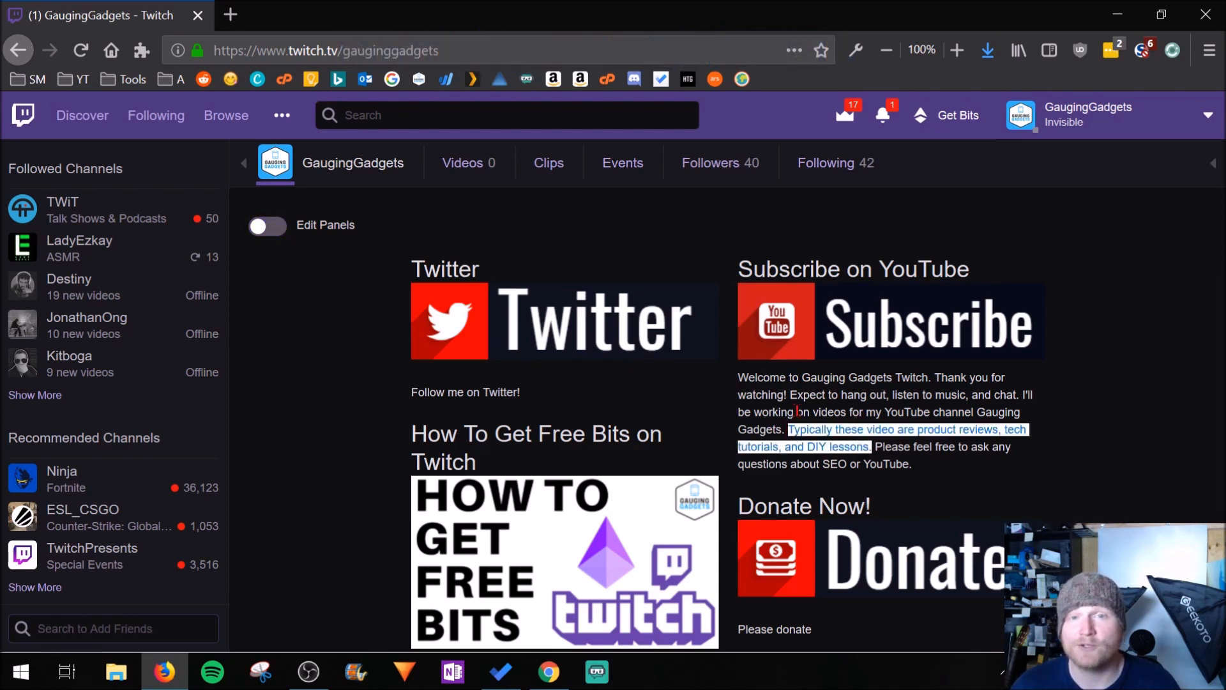
left_click(538, 234)
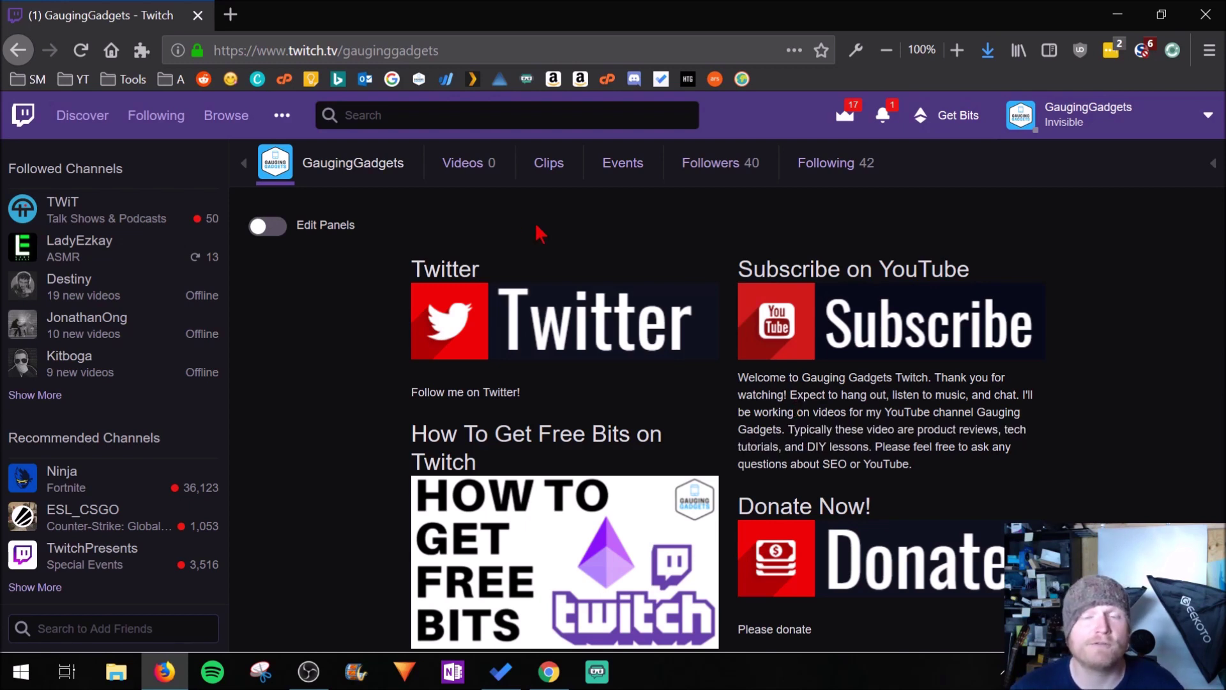
mouse_move(556, 241)
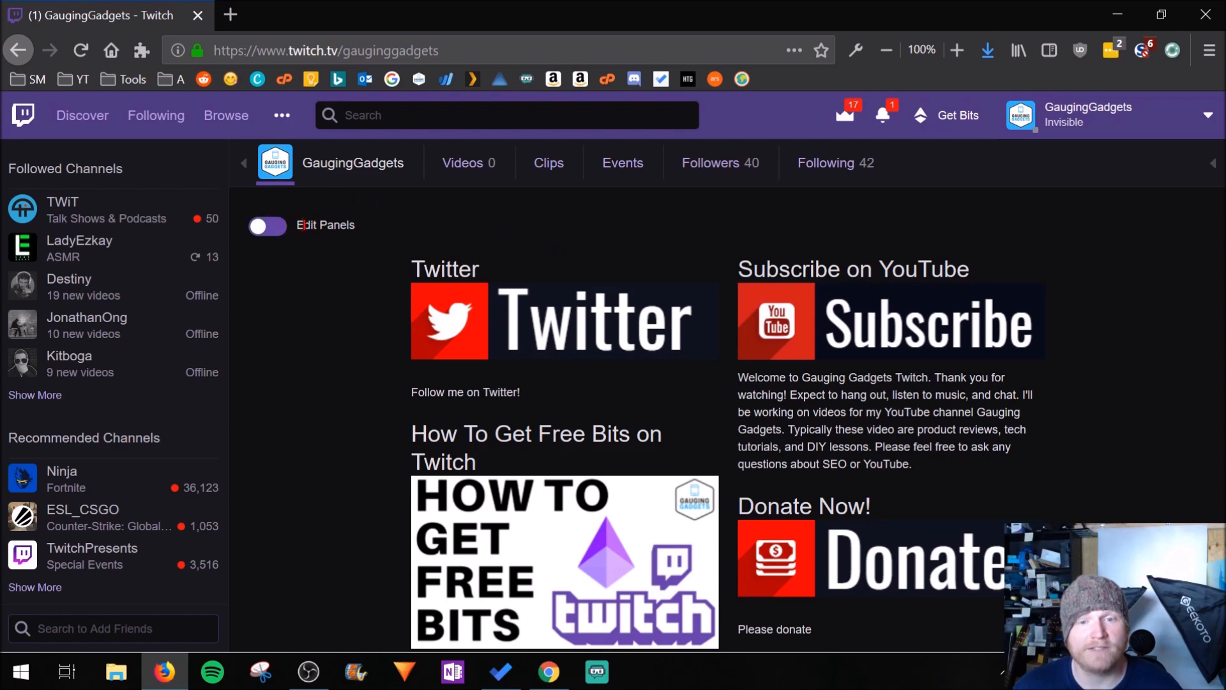
left_click(267, 226)
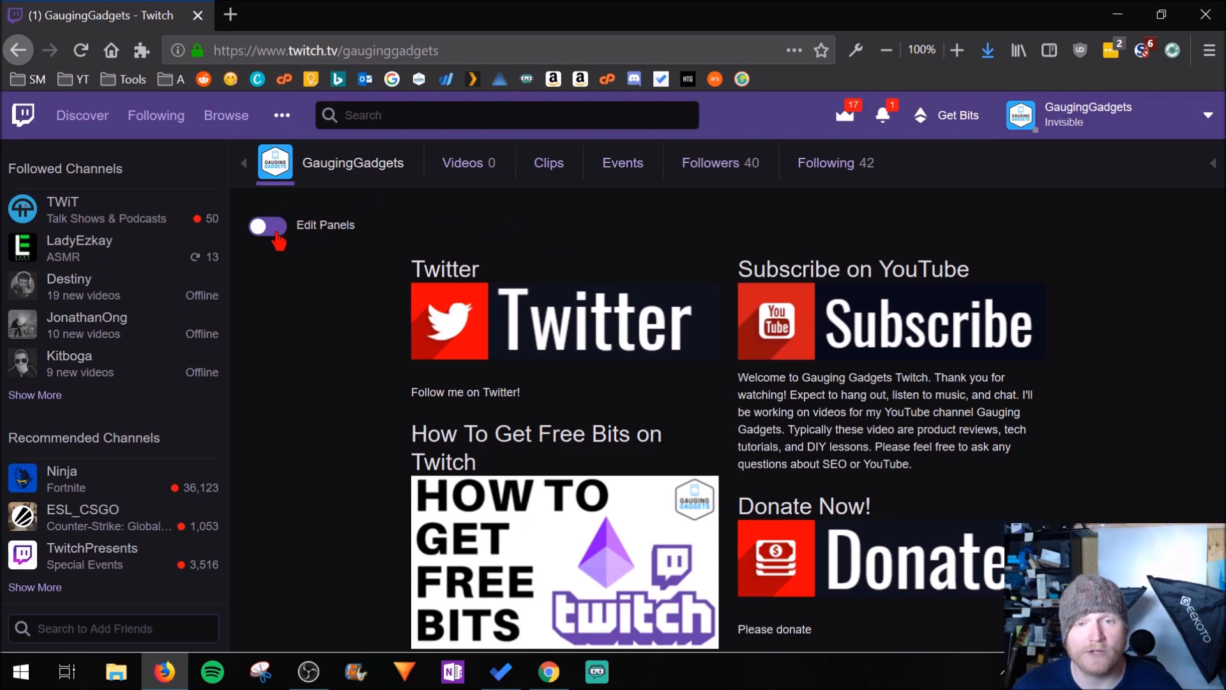
left_click(267, 229)
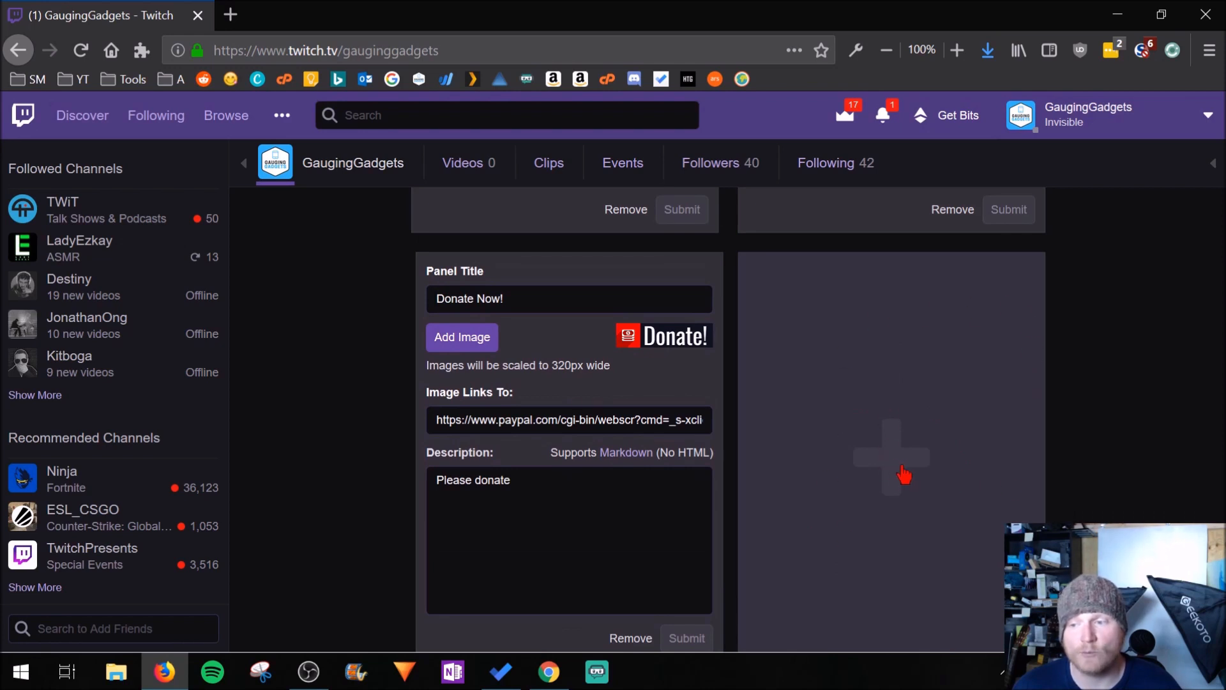
mouse_move(893, 457)
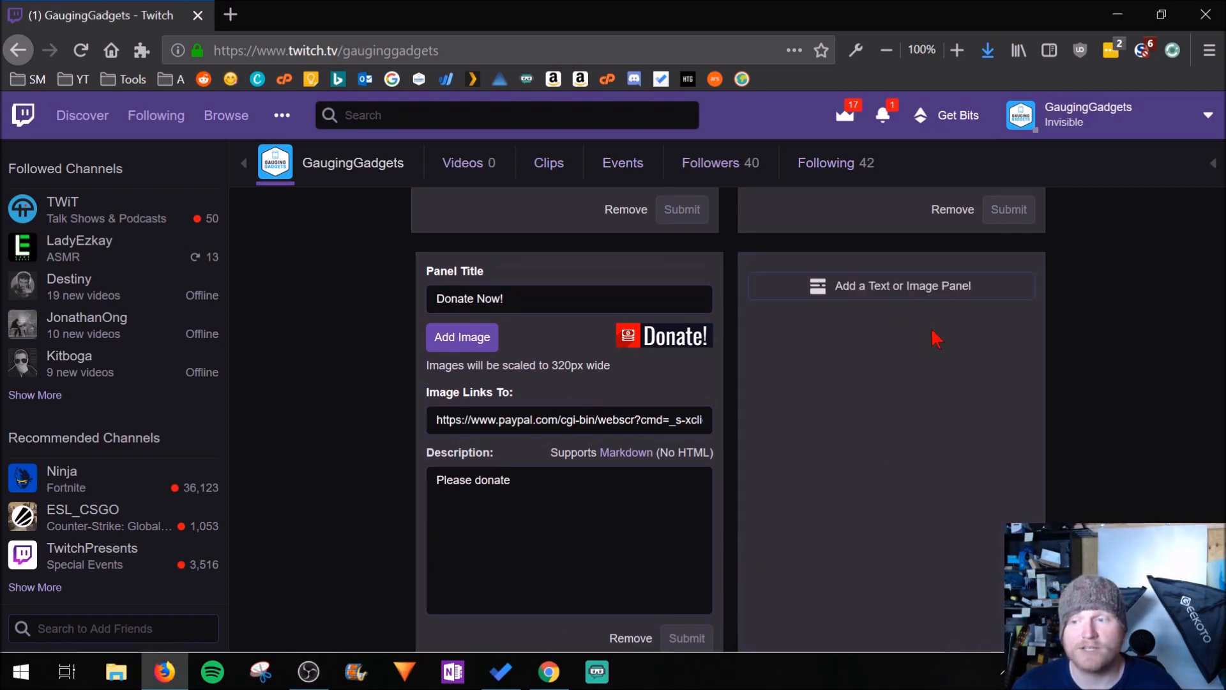
Add a text-or-image panel titled 'How to get Twitch Prime for FREE'.
left_click(891, 285)
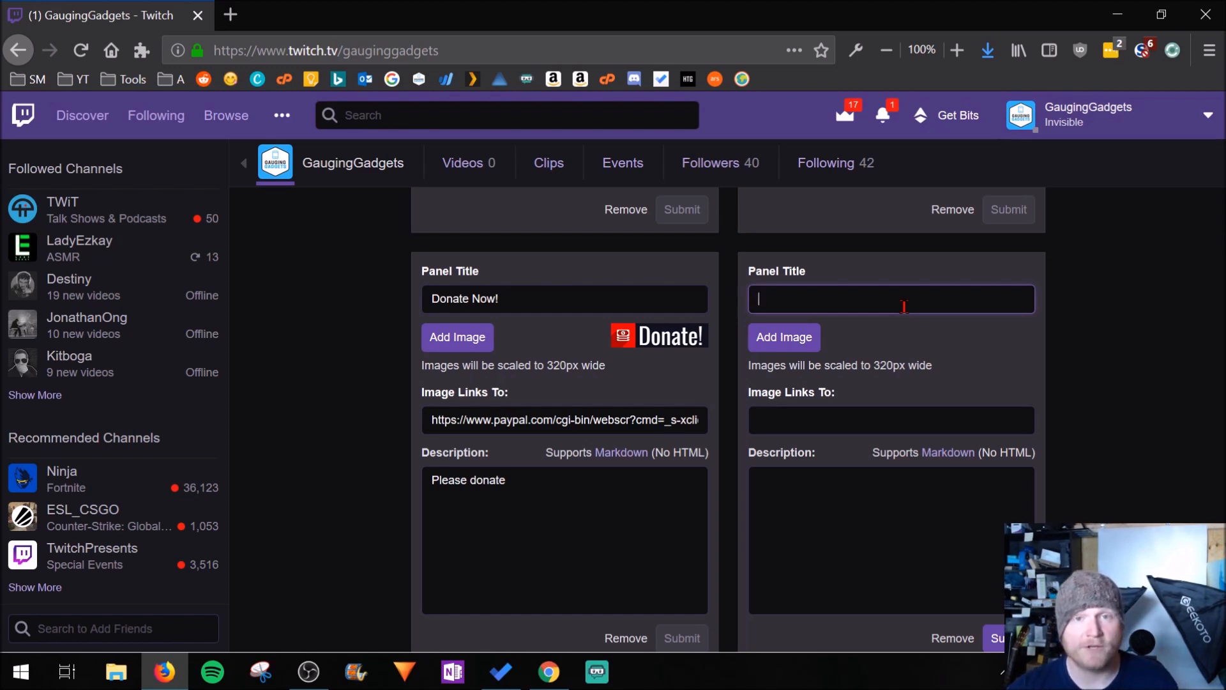
type("How to get Twitch Prime for FREE")
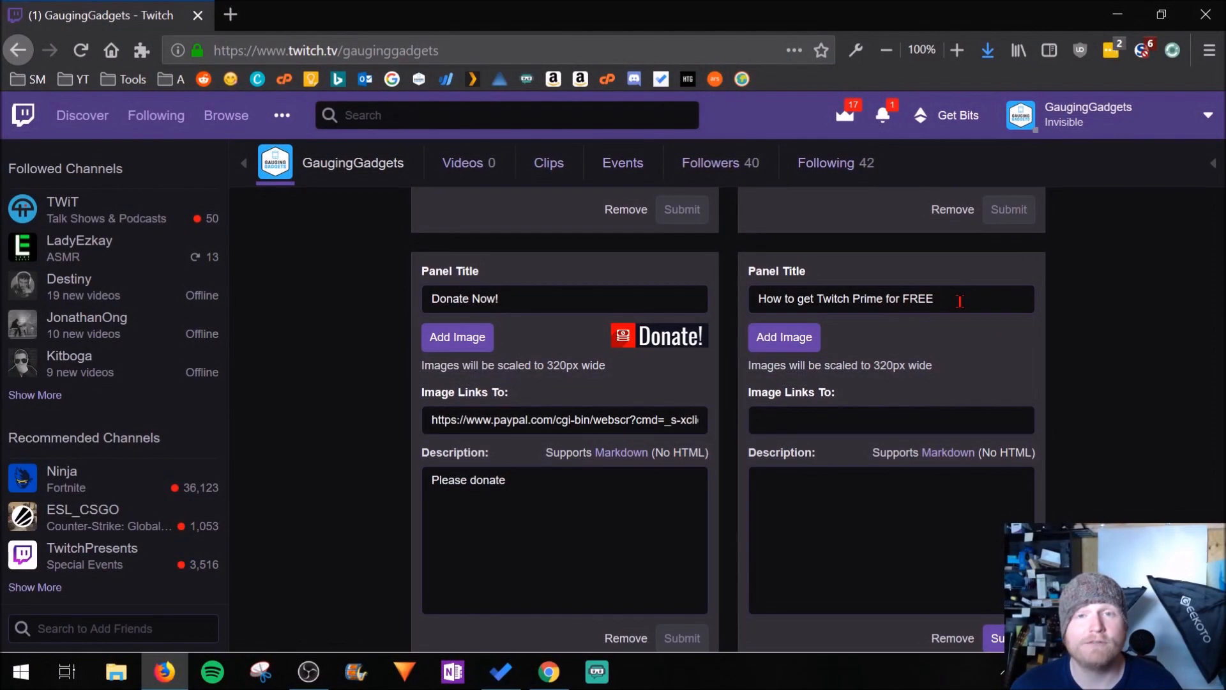
mouse_move(783, 337)
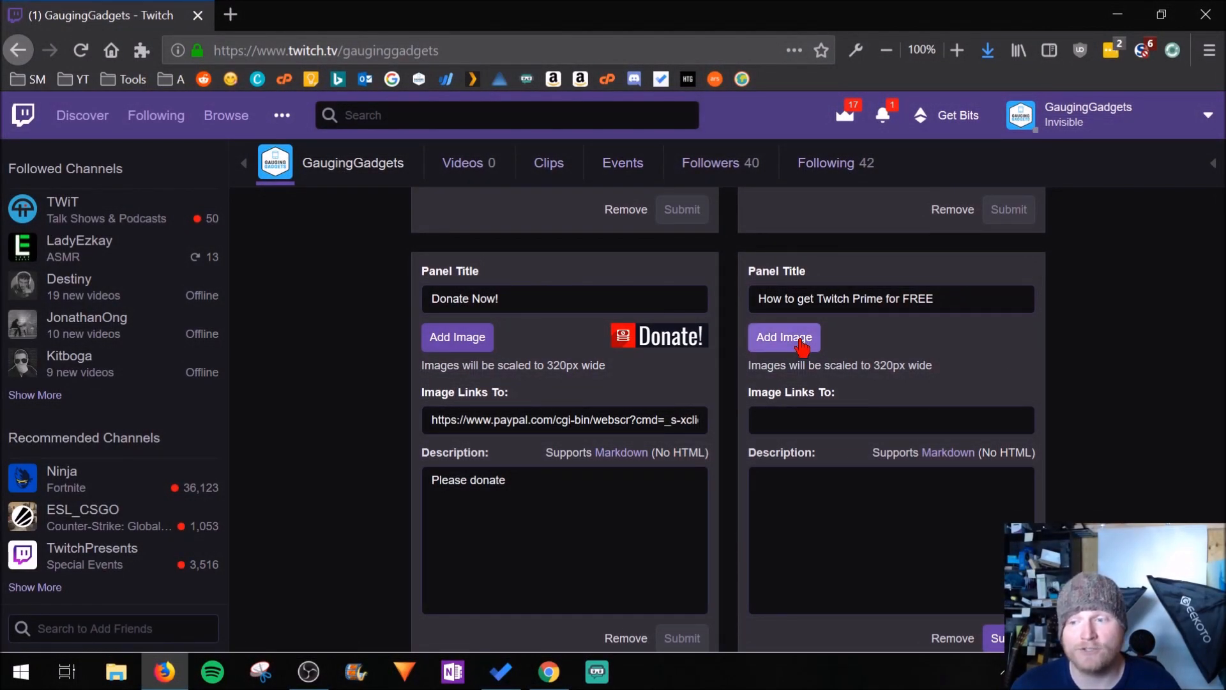
Attach the Twitch Prime for FREE thumbnail image to the panel, accepting the crop.
left_click(783, 337)
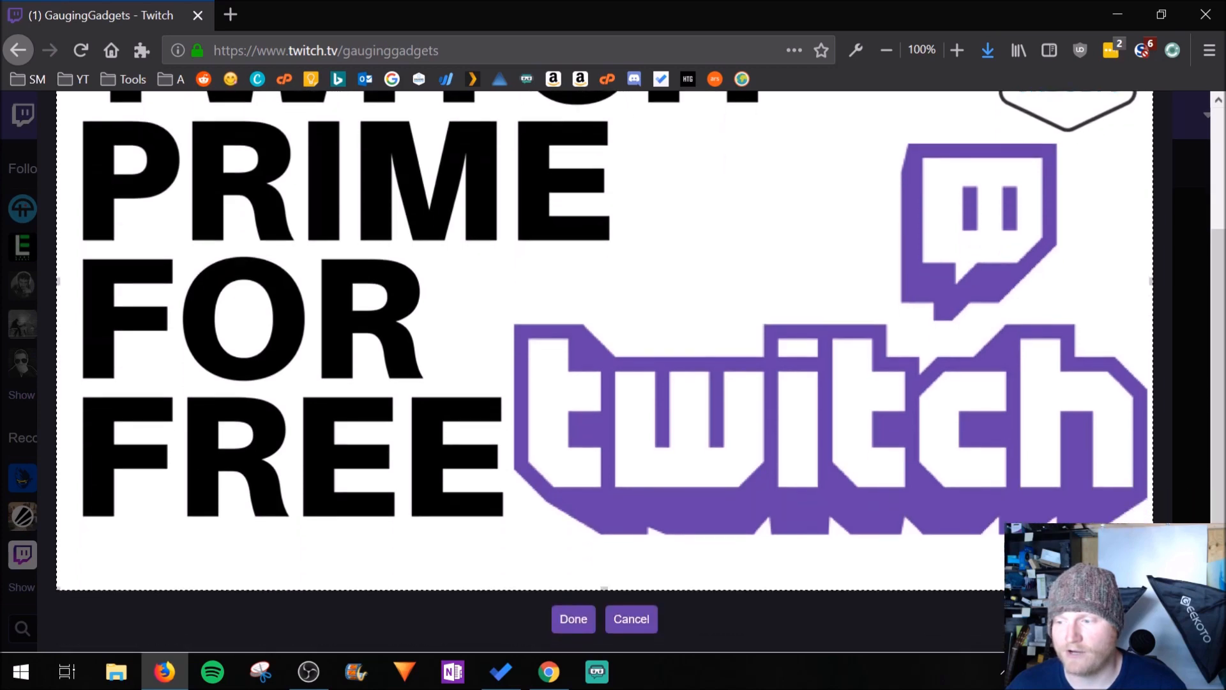
mouse_move(582, 641)
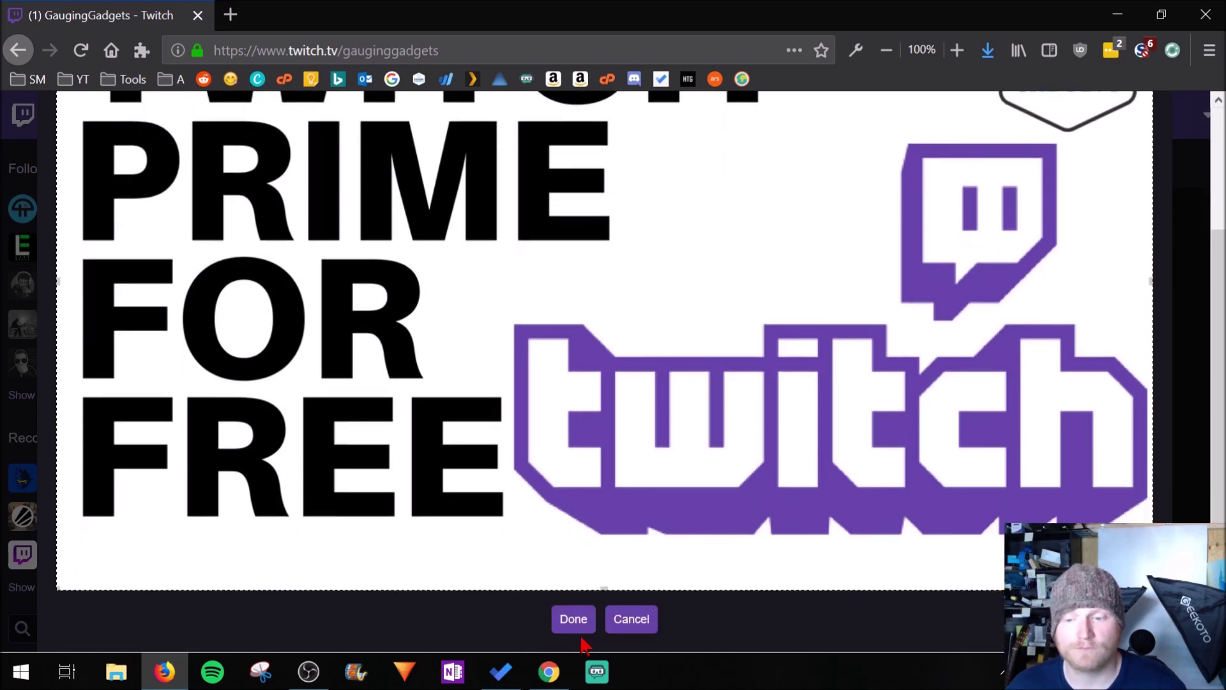
left_click(573, 619)
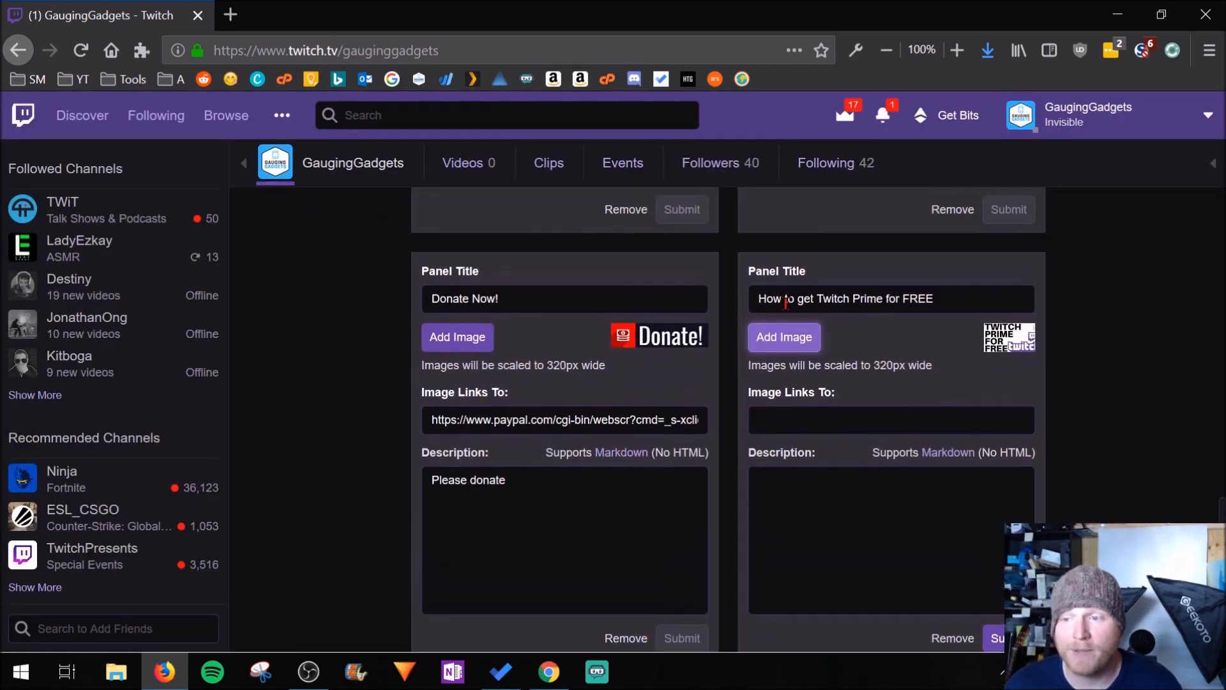
left_click(890, 419)
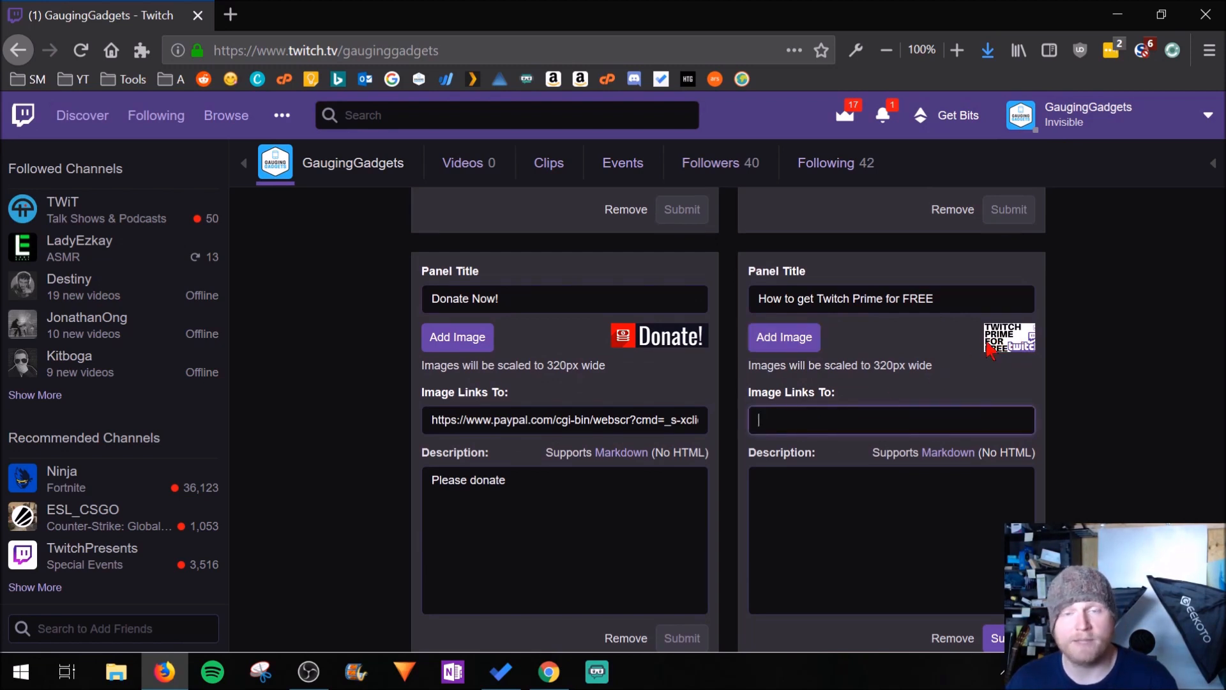
type("https://www.youtube.com/watch?v=ALdol_6apGY")
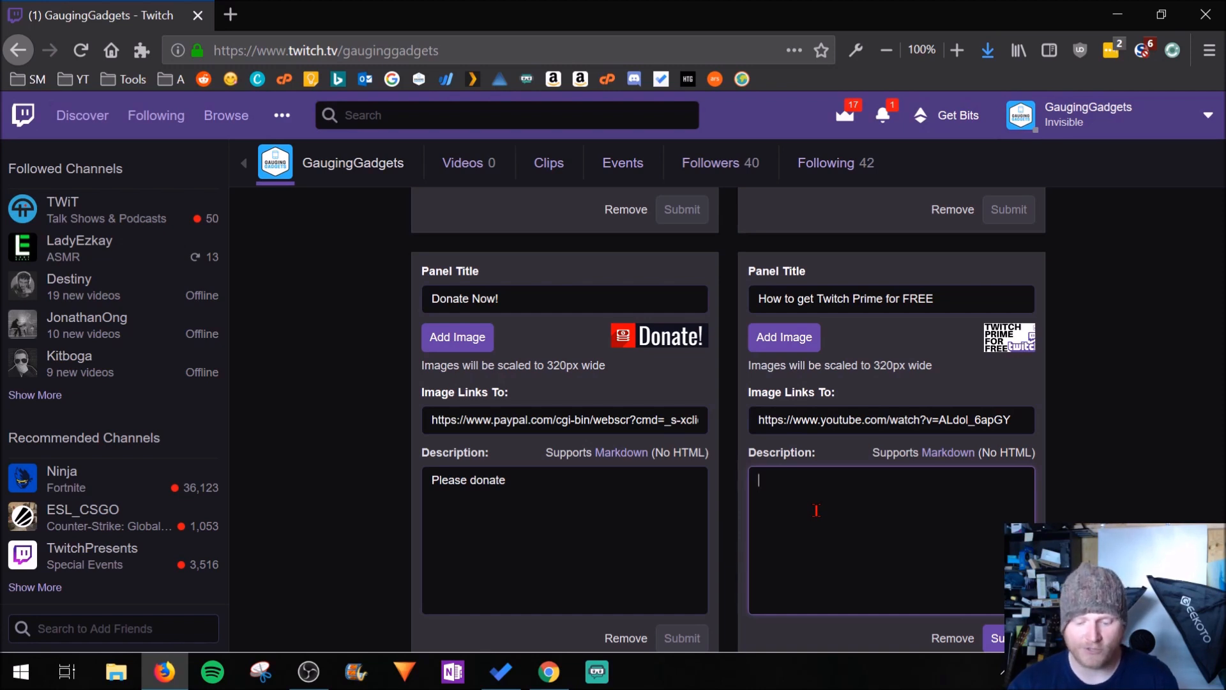
Write 'Watch this video to see how to get Twitch Prime for FREE!' with 'video' as a Markdown link to the YouTube URL.
type("Watch this video to see how to get Twitch Prime for FREE!")
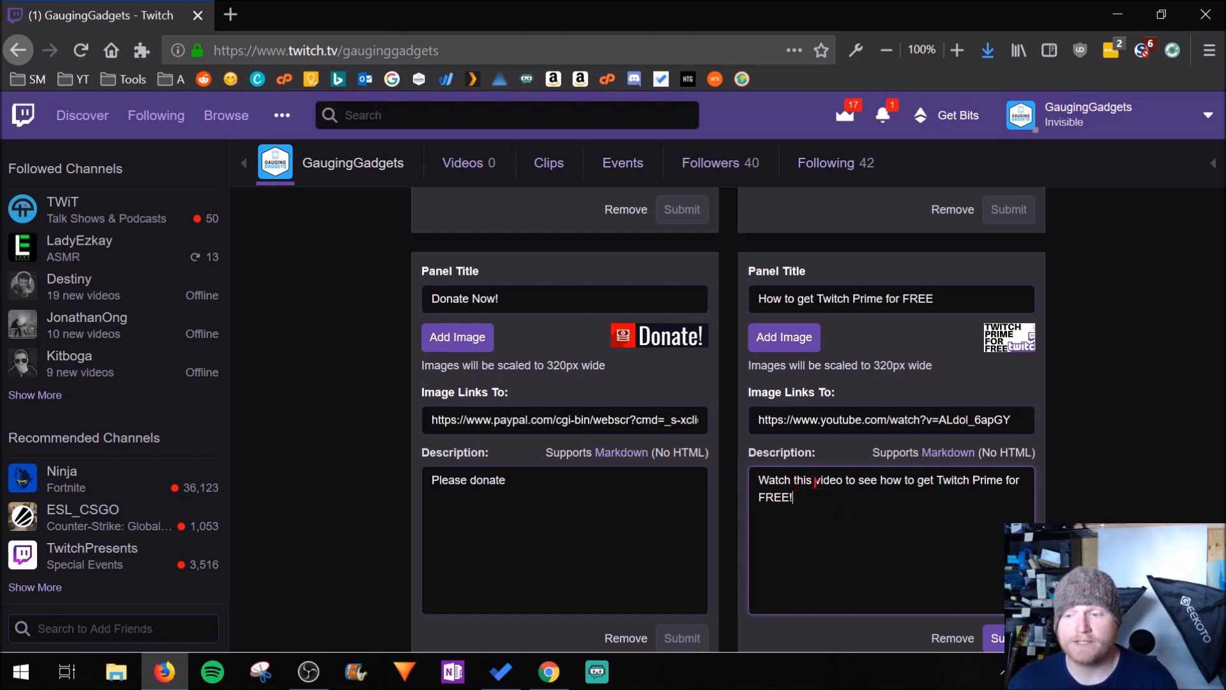
double_click(827, 479)
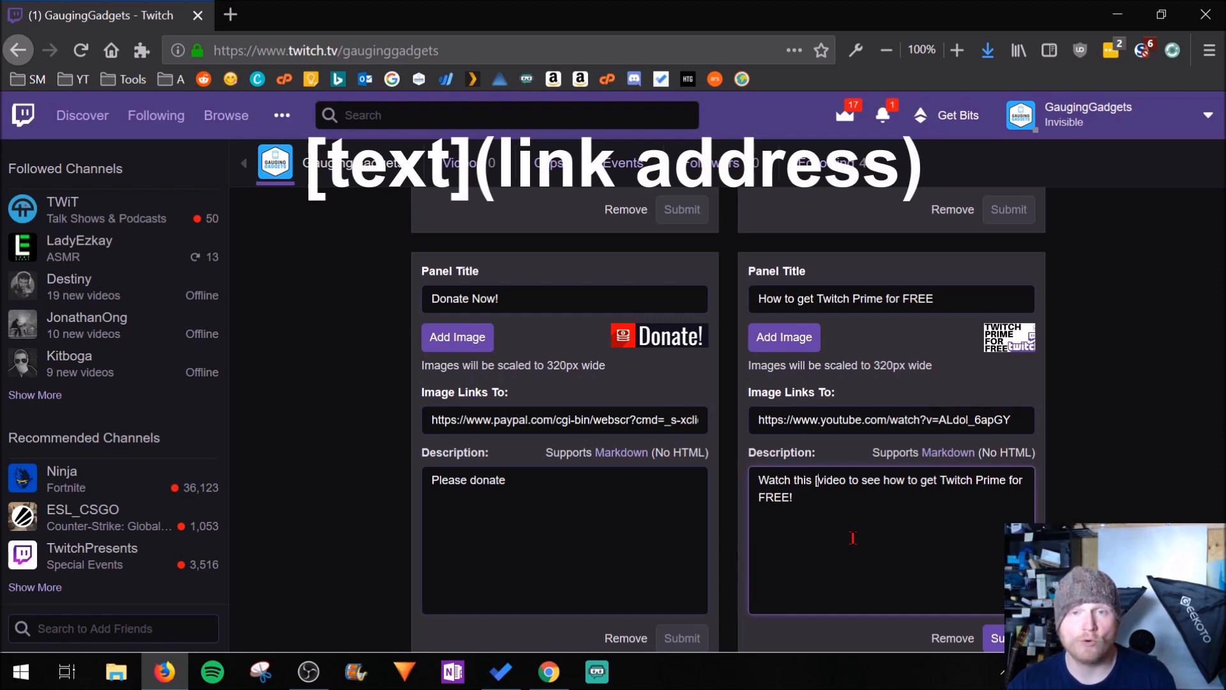
type("[")
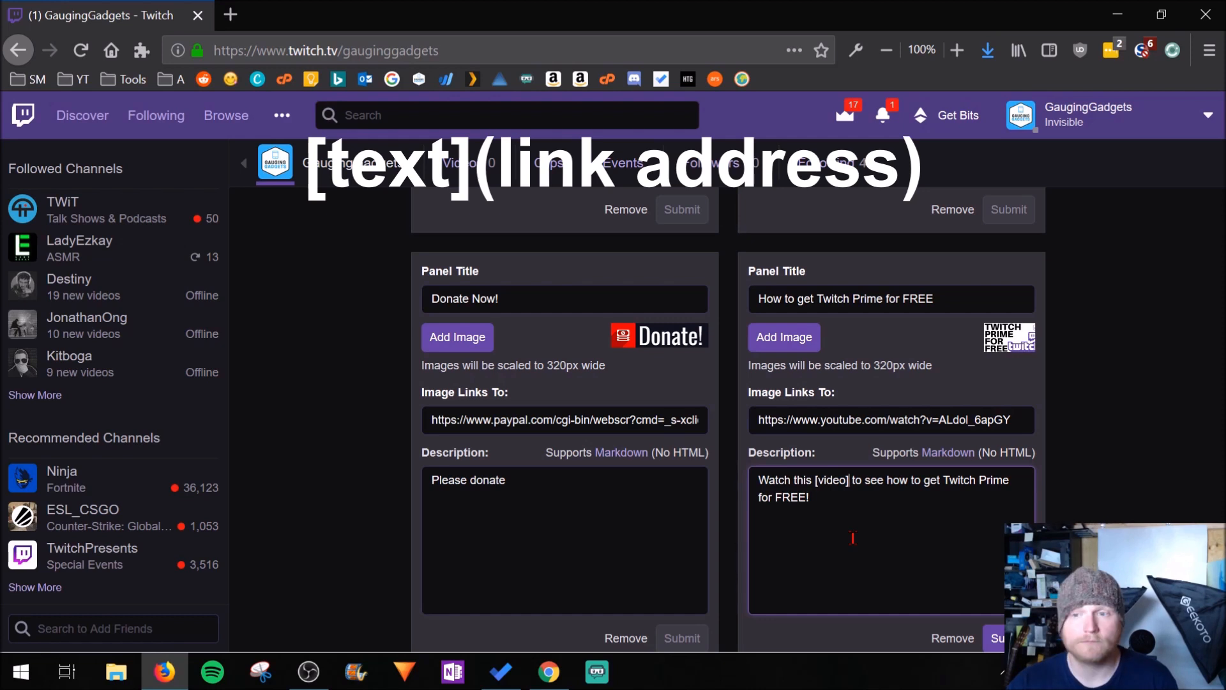
type("(")
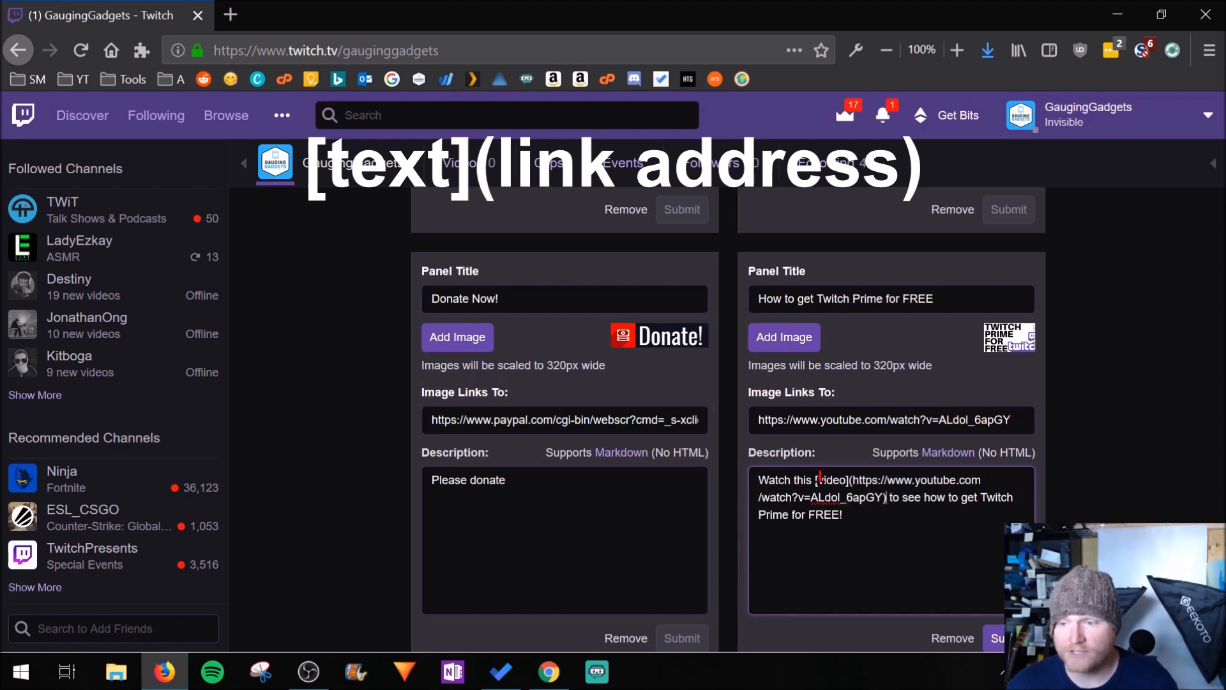
double_click(830, 479)
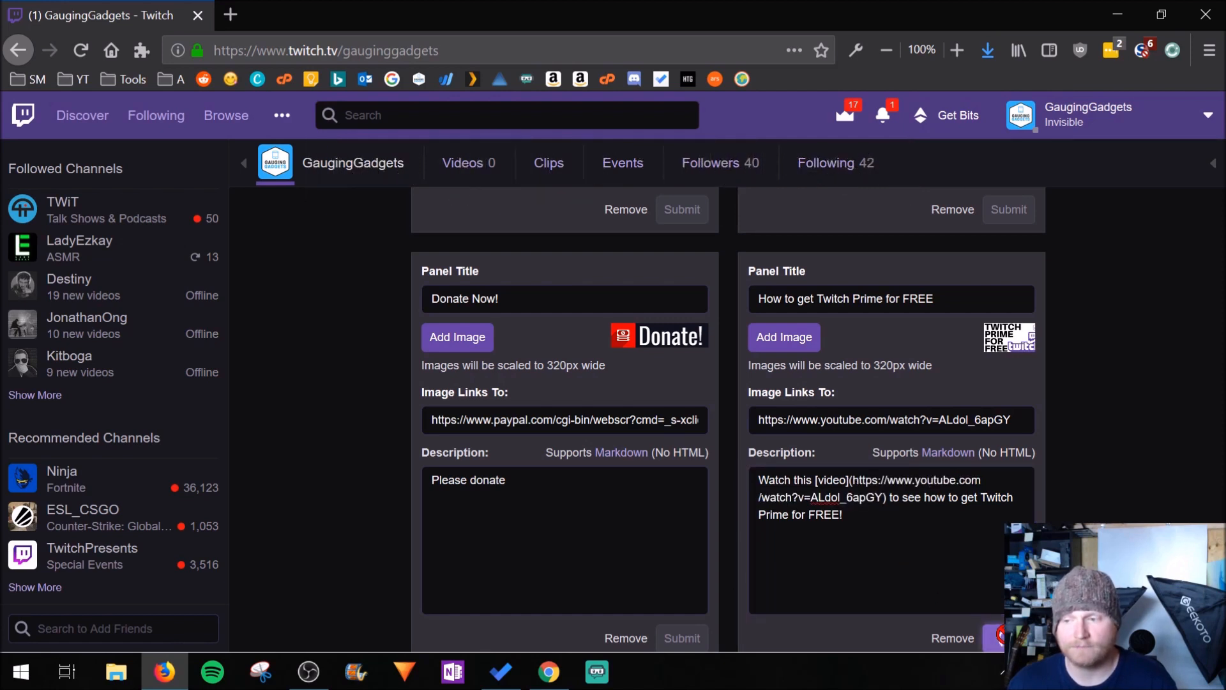
Turn off panel editing so the new Twitch Prime panel shows live with its clickable 'video' link.
scroll("down", 3)
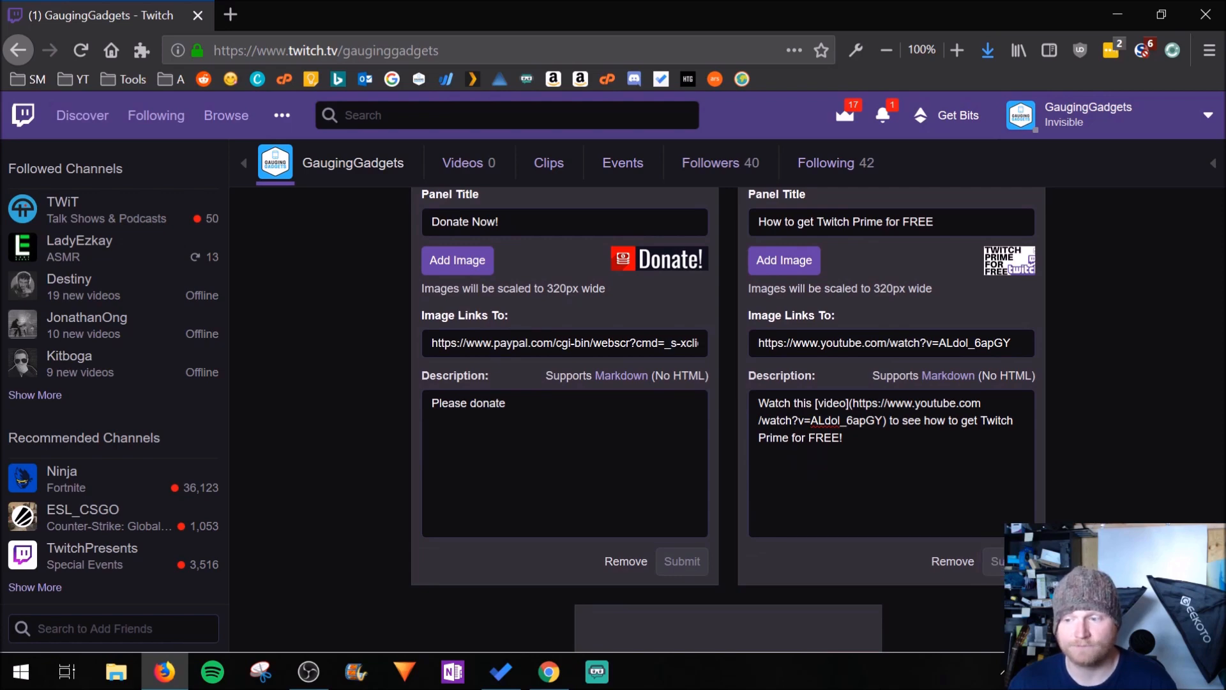
scroll("up", 3)
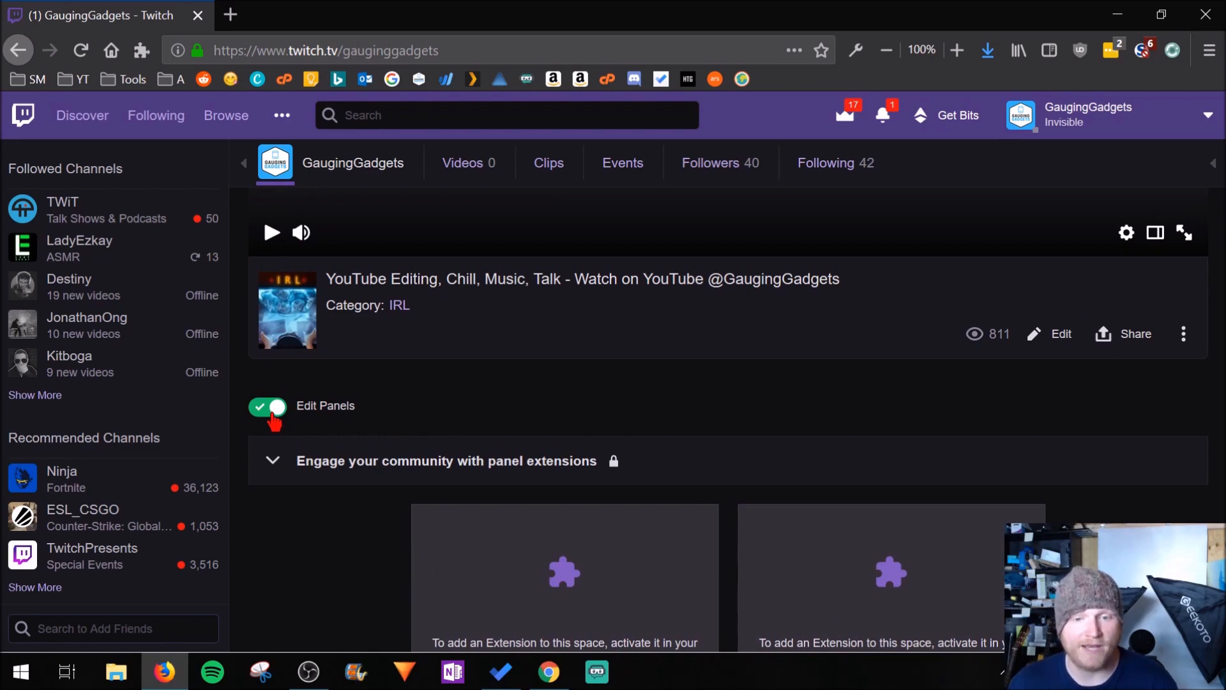
left_click(267, 406)
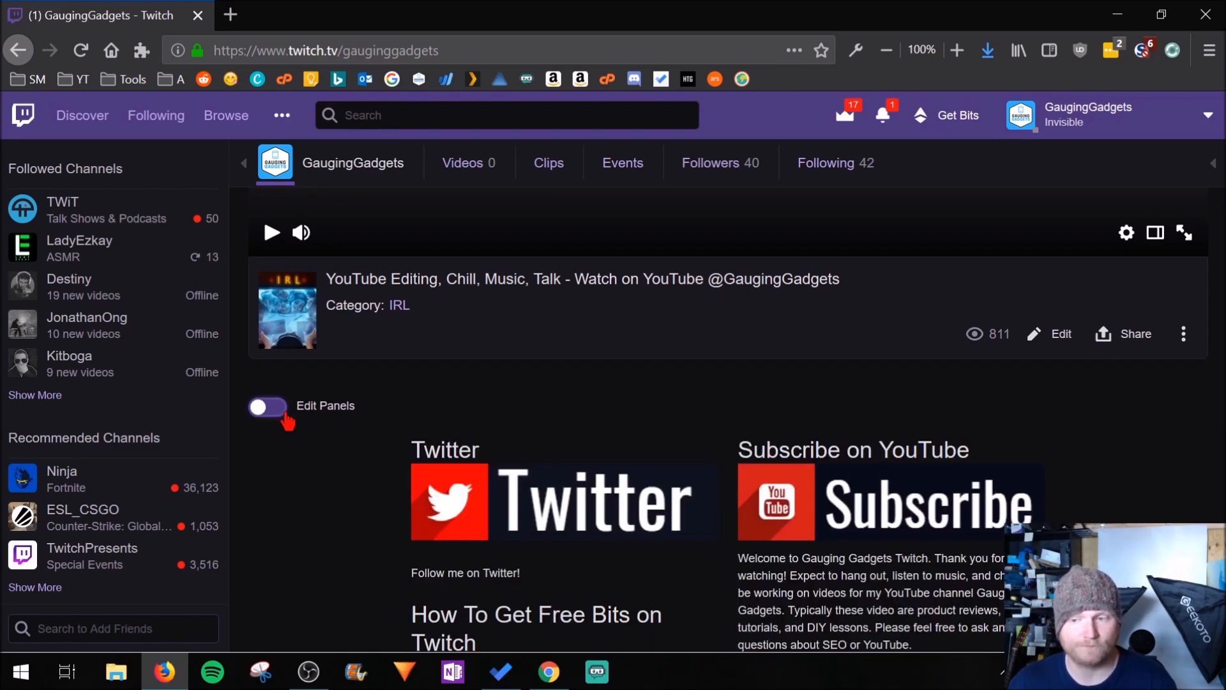
scroll("down", 3)
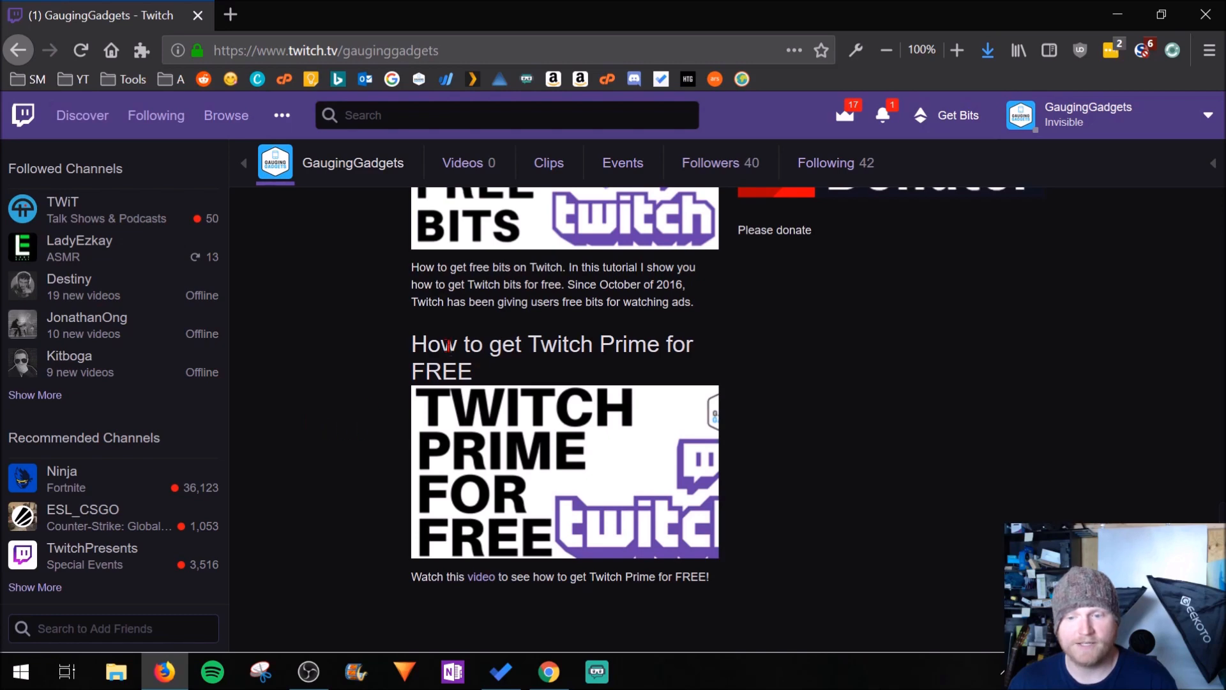